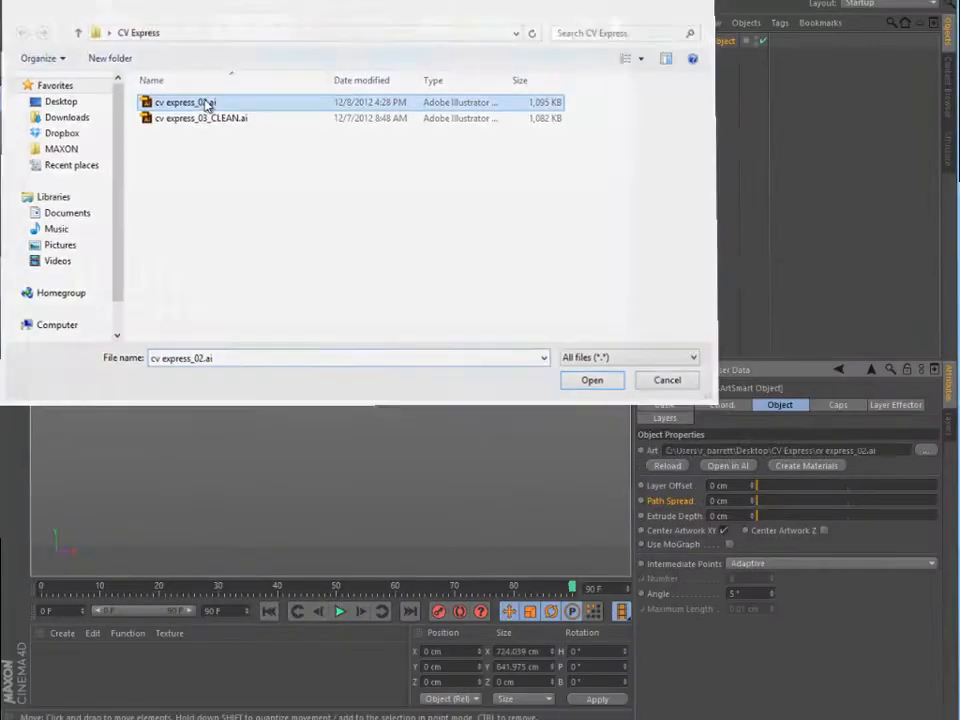
Step: Open cv express_02.ai as the ArtSmart object's artwork
{"action": "left_click", "coordinate": [591, 380]}
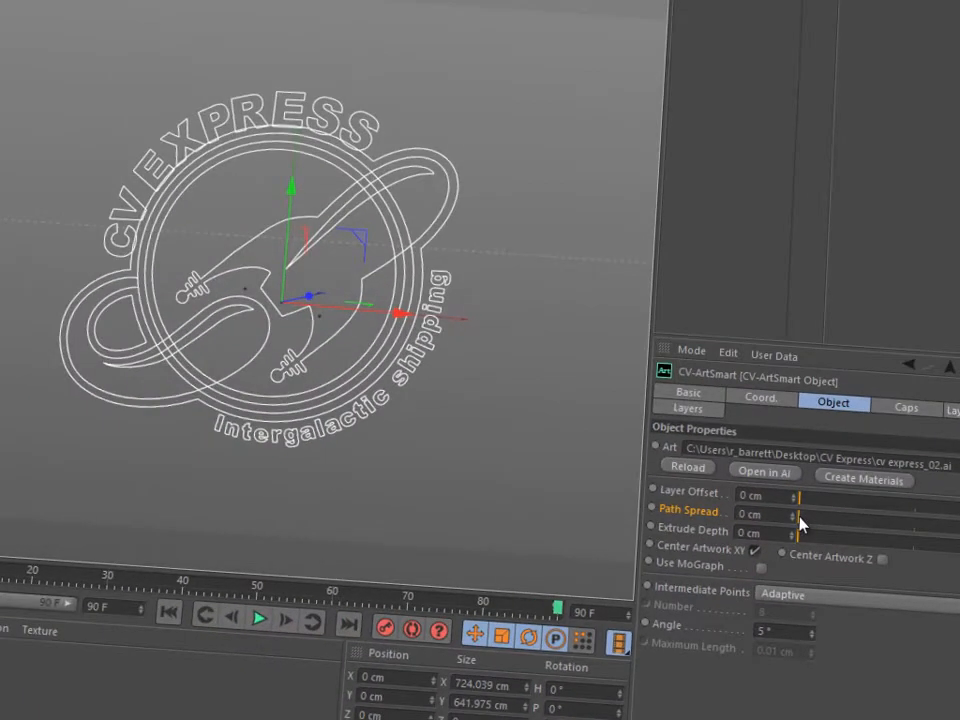
Step: Set Path Spread 23 cm, Extrude Depth 27 cm, and a concave Fillet Cap on the end
{"action": "left_click_drag", "start_coordinate": [790, 514], "coordinate": [810, 514]}
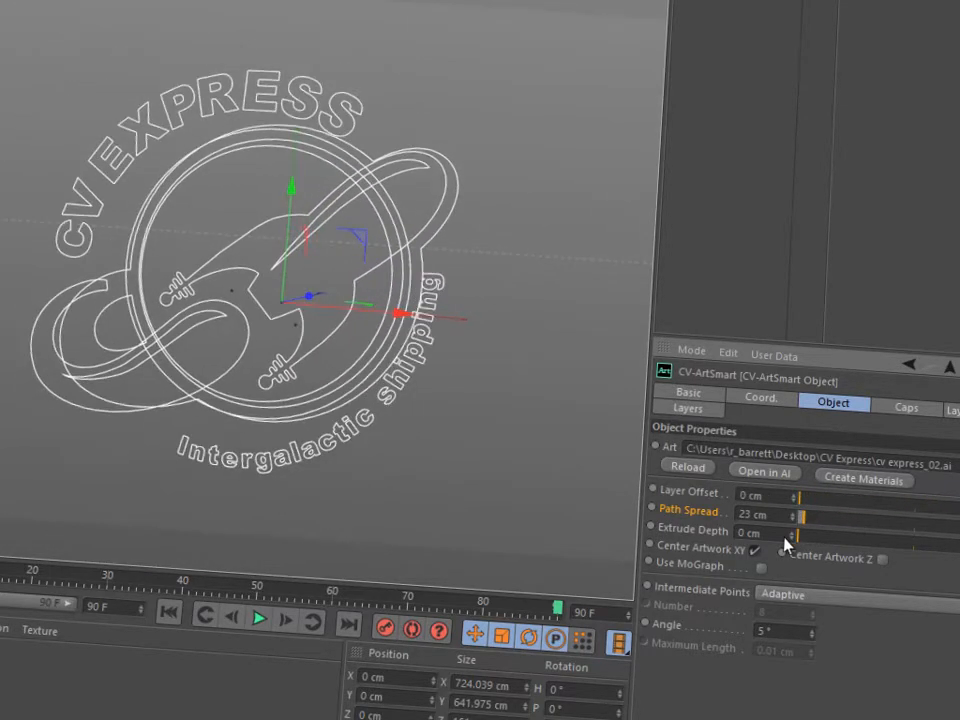
{"action": "left_click", "coordinate": [770, 532]}
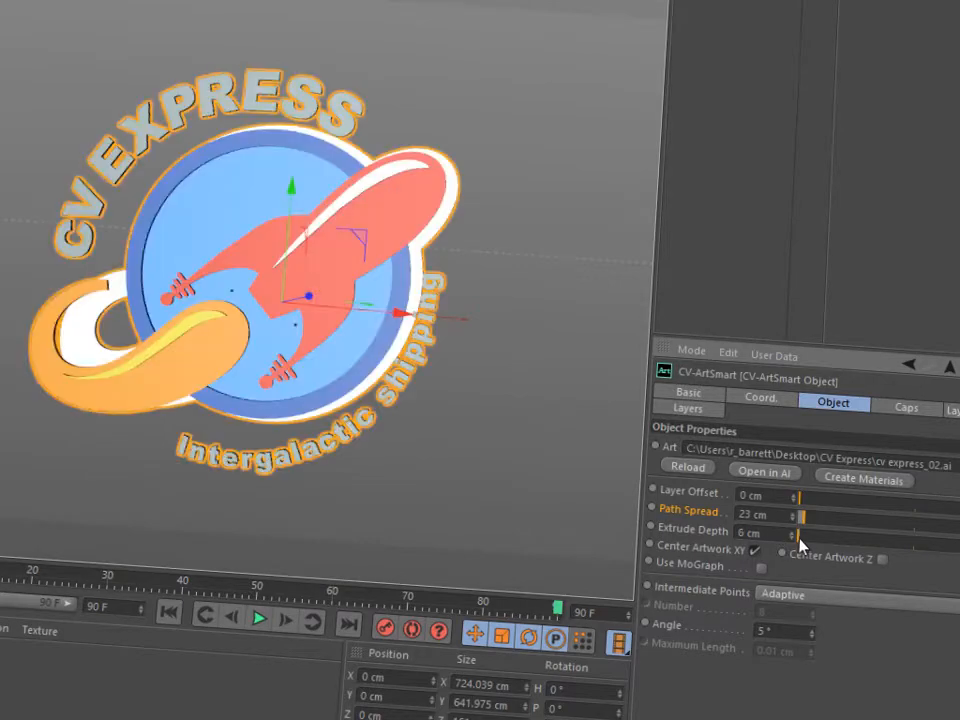
{"action": "left_click", "coordinate": [908, 403]}
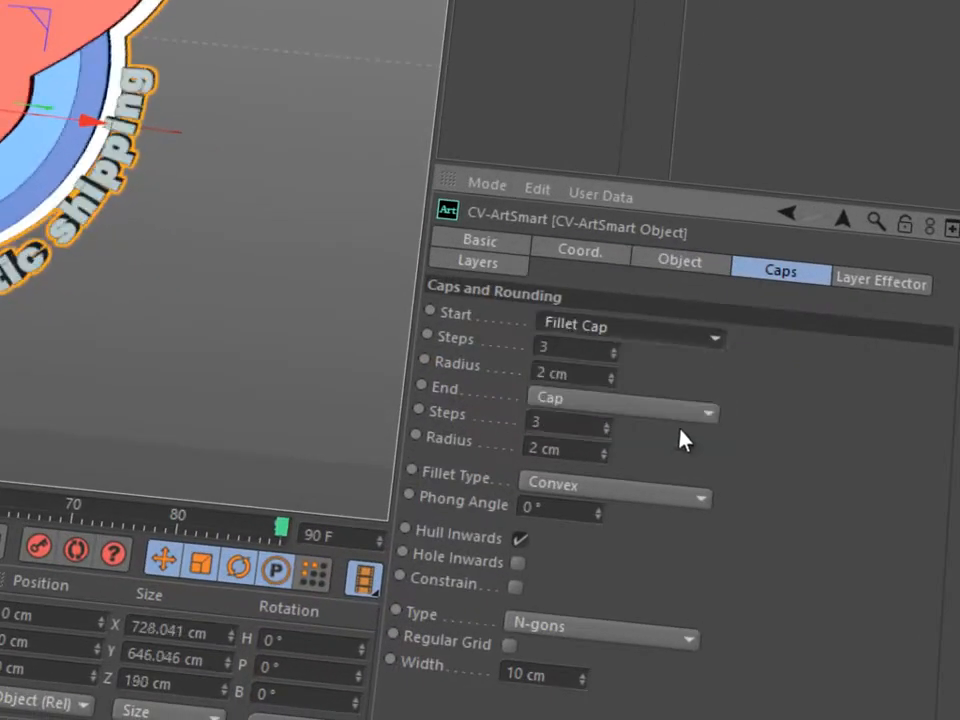
{"action": "left_click", "coordinate": [615, 483]}
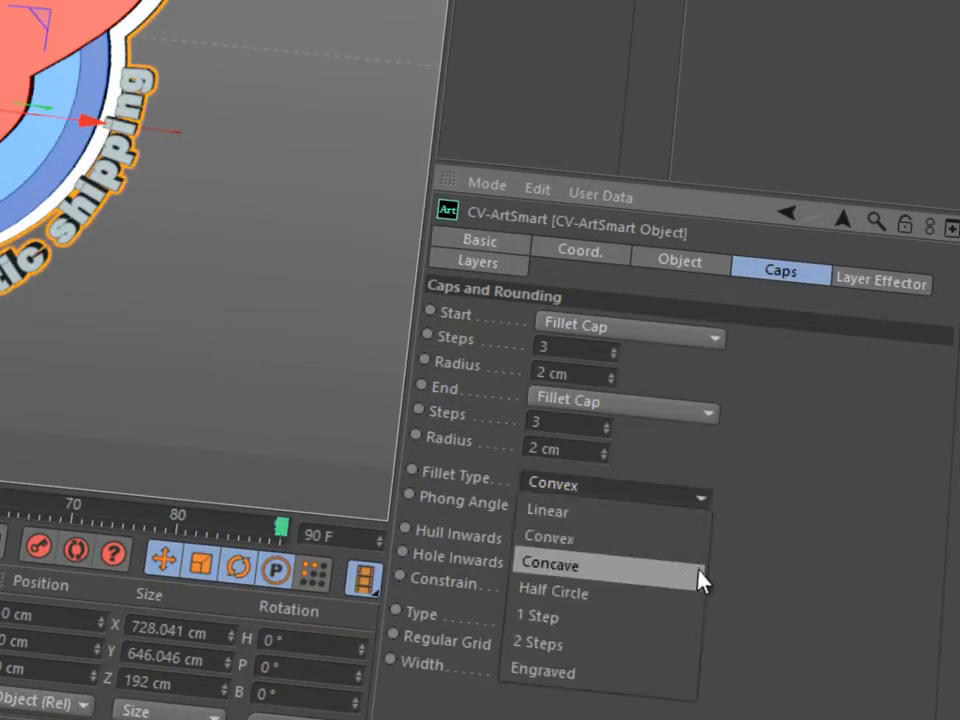
{"action": "left_click", "coordinate": [550, 563]}
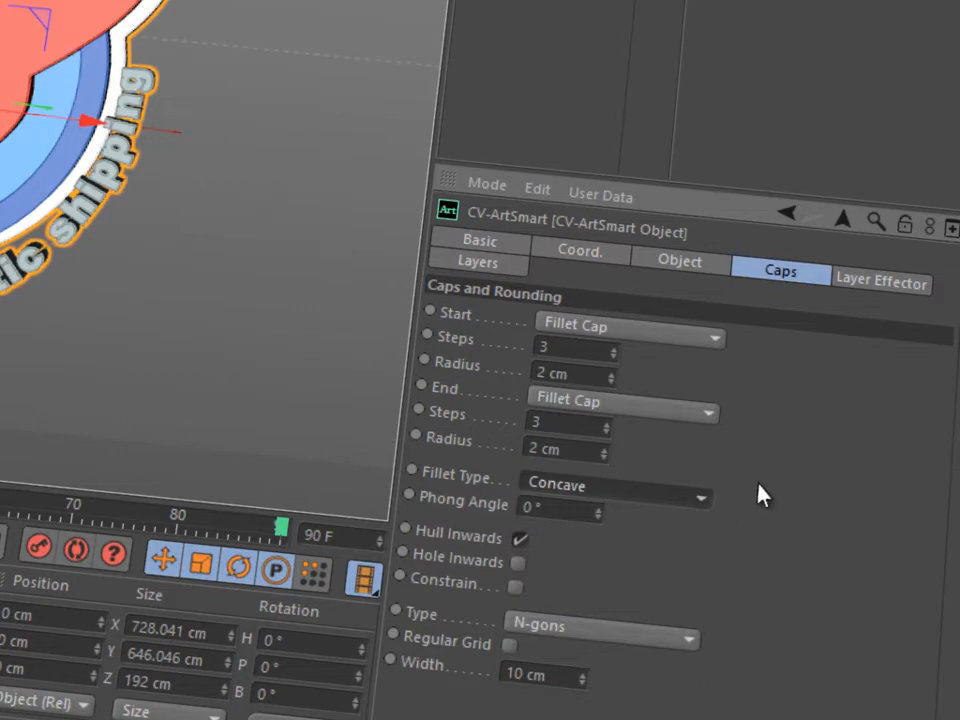
{"action": "left_click", "coordinate": [679, 261]}
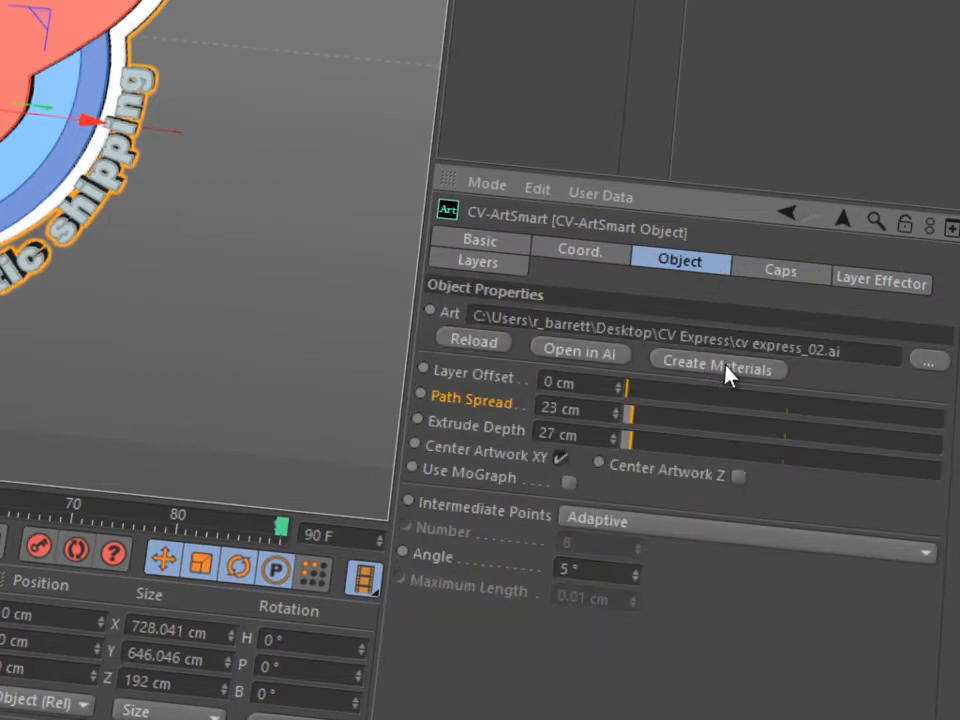
Step: Run Create Materials to build materials from the logo's artwork colours
{"action": "left_click", "coordinate": [719, 368]}
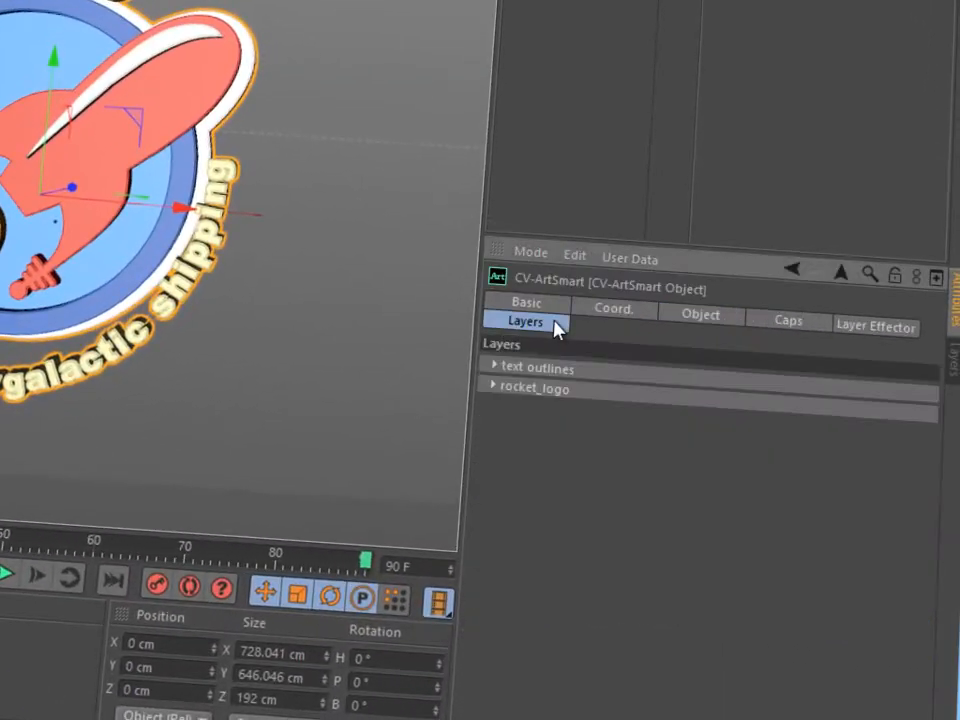
Step: Give the text outlines layer Offset -124 and Depth 22, then view the layer effector
{"action": "left_click", "coordinate": [493, 388]}
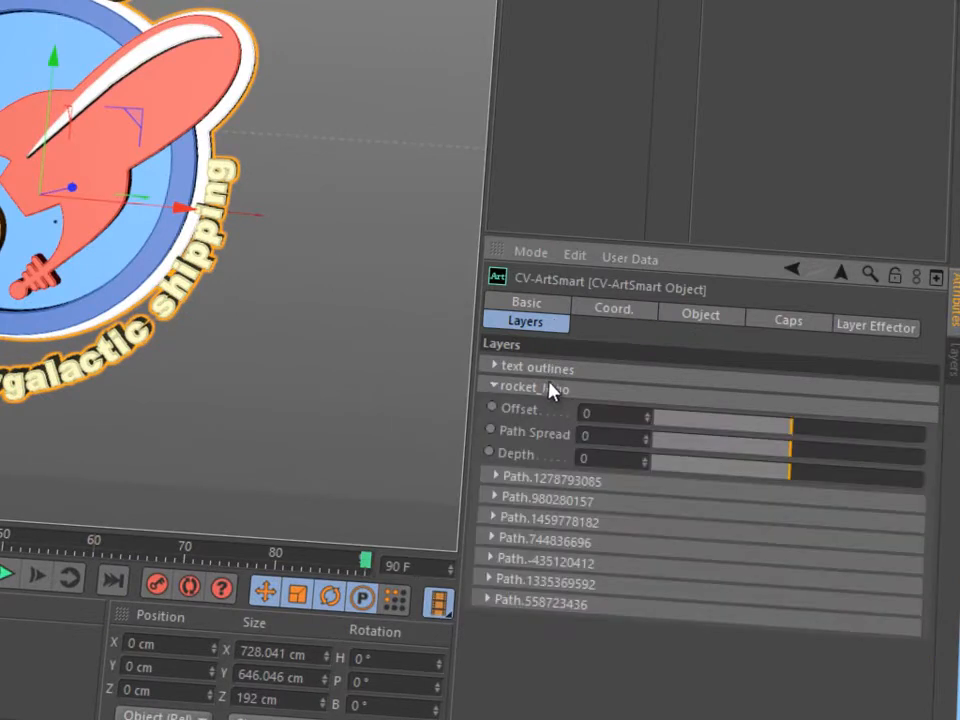
{"action": "left_click", "coordinate": [493, 366]}
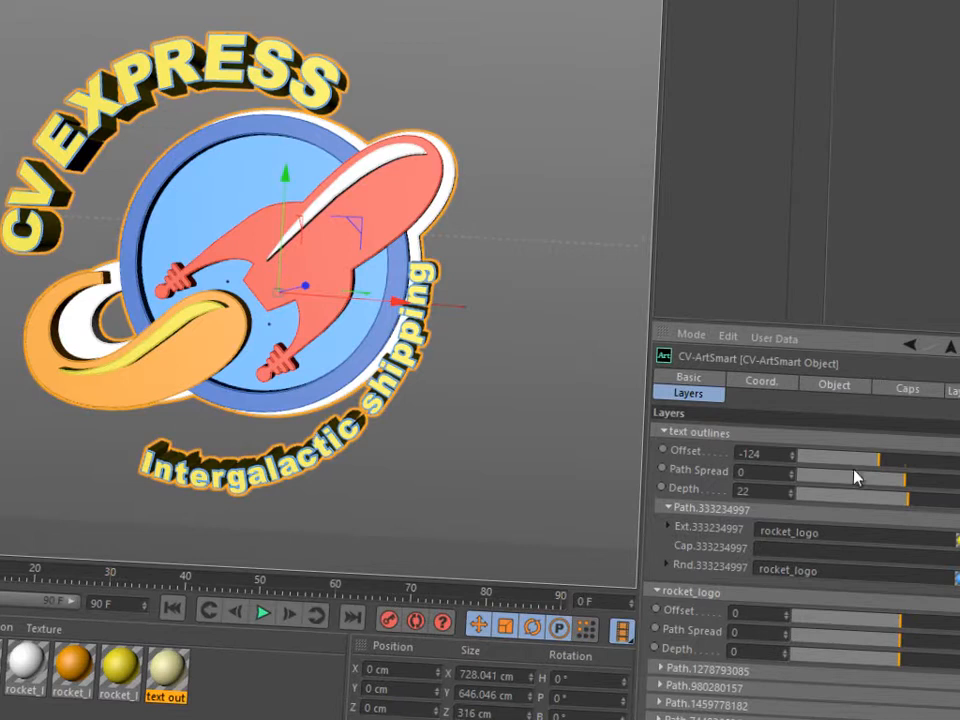
{"action": "left_click", "coordinate": [834, 385]}
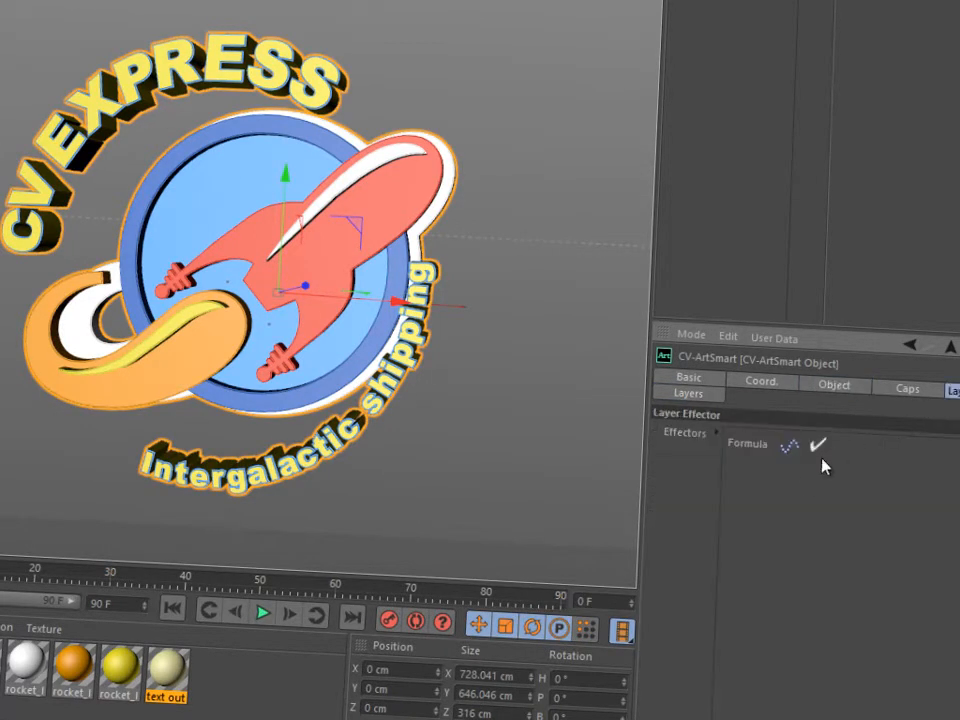
Step: Enable Use MoGraph on the ArtSmart object and play the timeline
{"action": "left_click", "coordinate": [263, 614]}
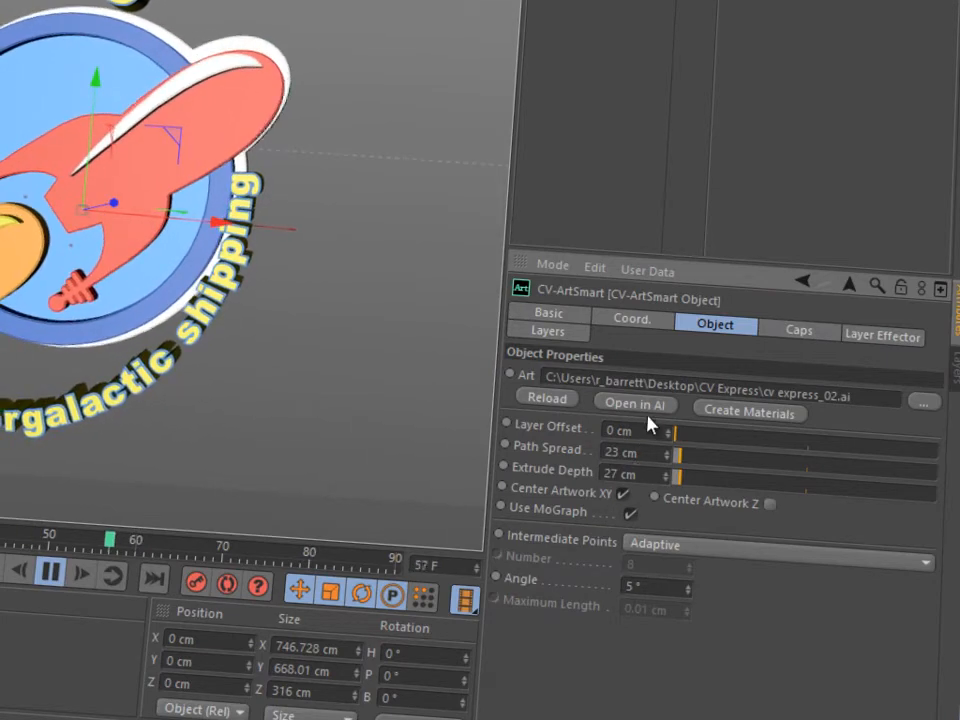
{"action": "left_click", "coordinate": [635, 404]}
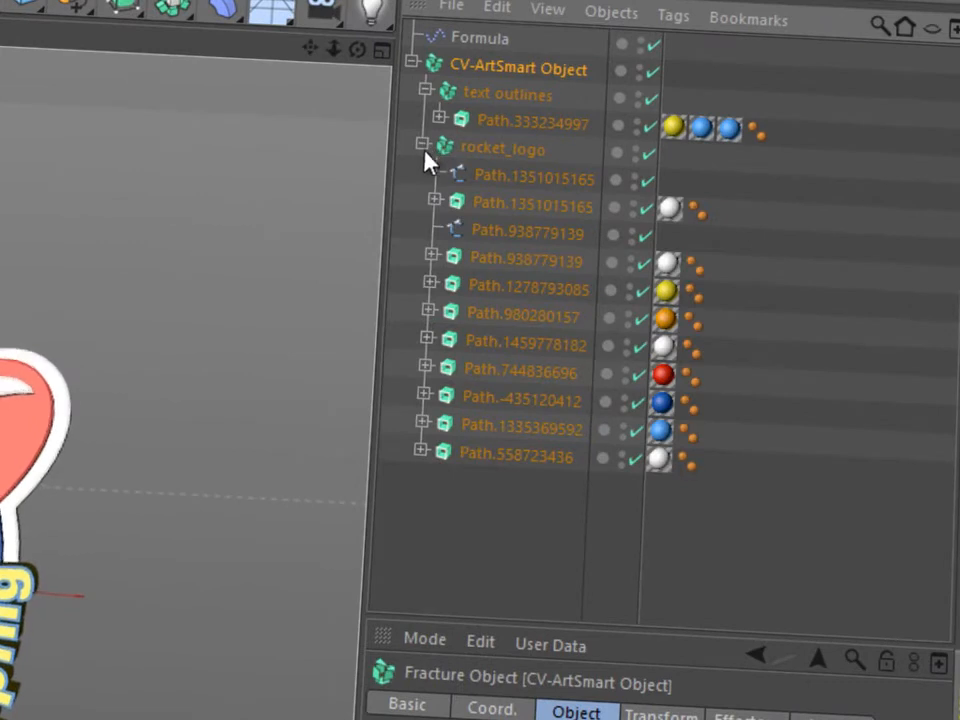
{"action": "mouse_move", "coordinate": [420, 260]}
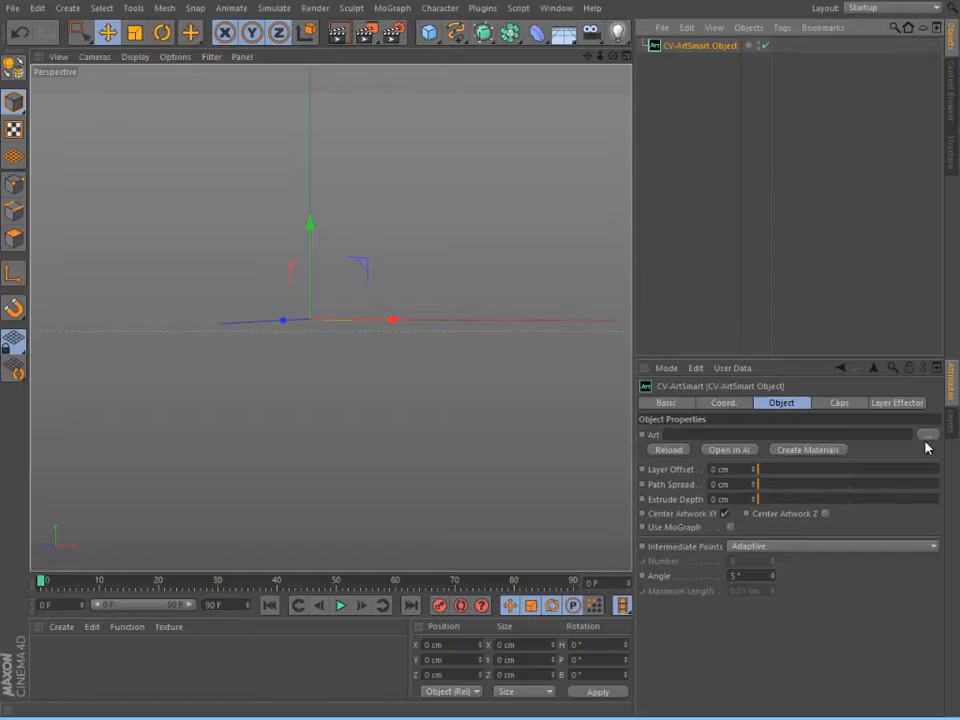
Step: Import artsmart.ai into the new ArtSmart object
{"action": "left_click", "coordinate": [928, 434]}
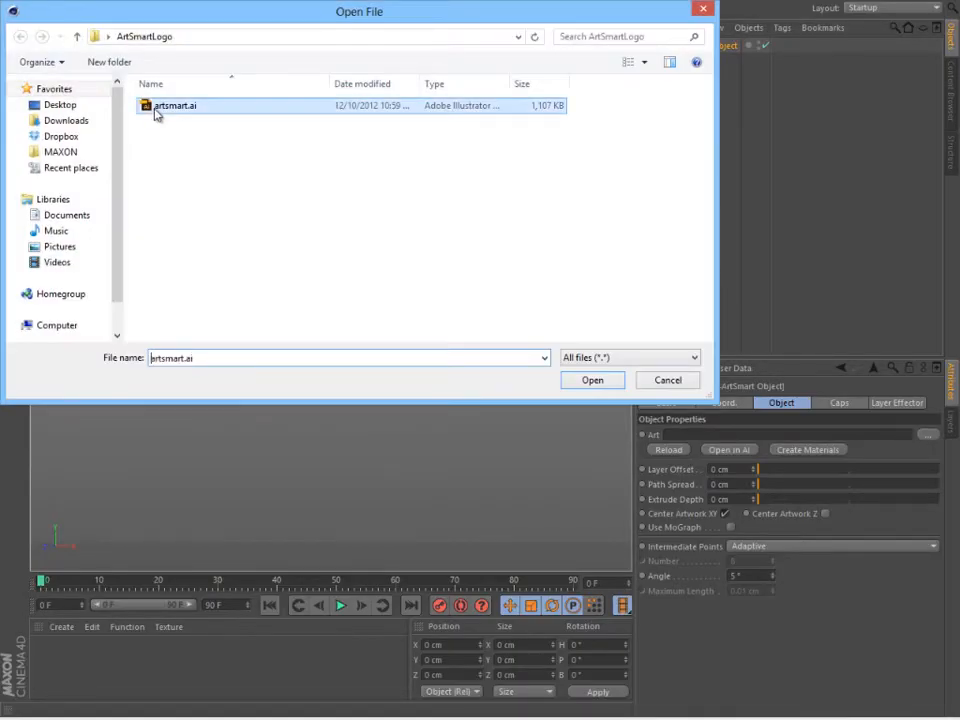
{"action": "left_click", "coordinate": [592, 380]}
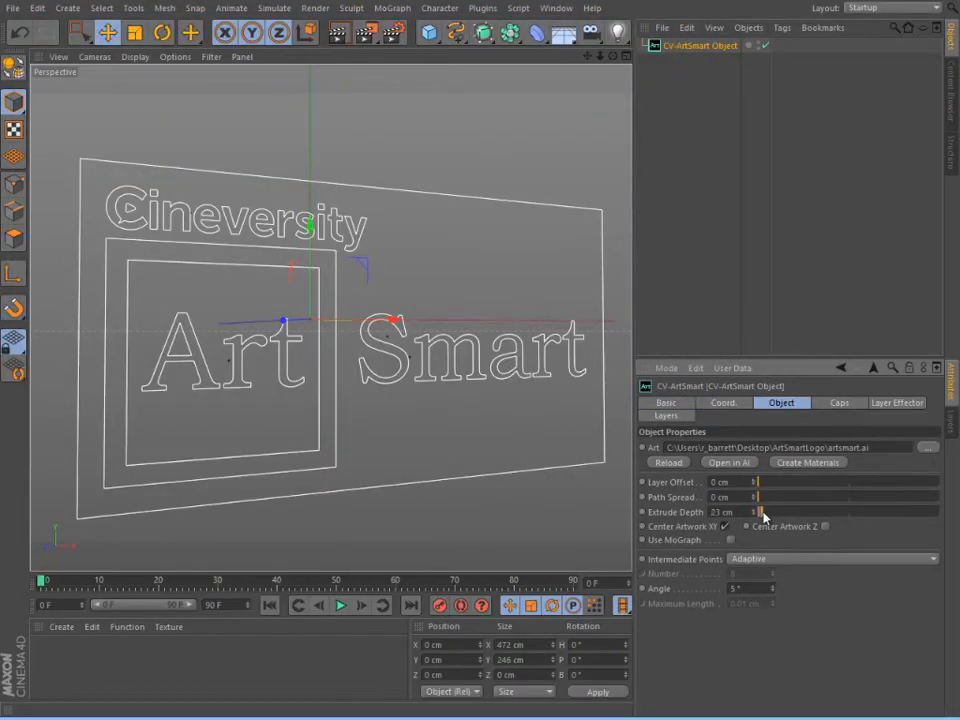
Step: In the Layers settings, set Box Path Spread to 27 and CV Logo Offset to -19
{"action": "left_click", "coordinate": [666, 415]}
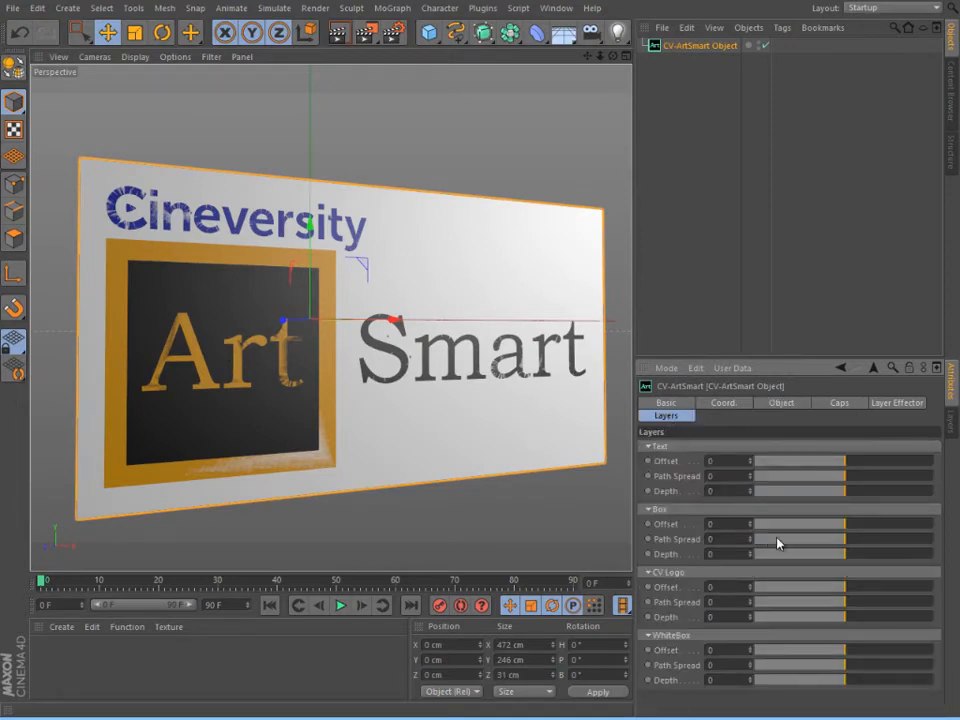
{"action": "left_click_drag", "start_coordinate": [753, 539], "coordinate": [800, 539]}
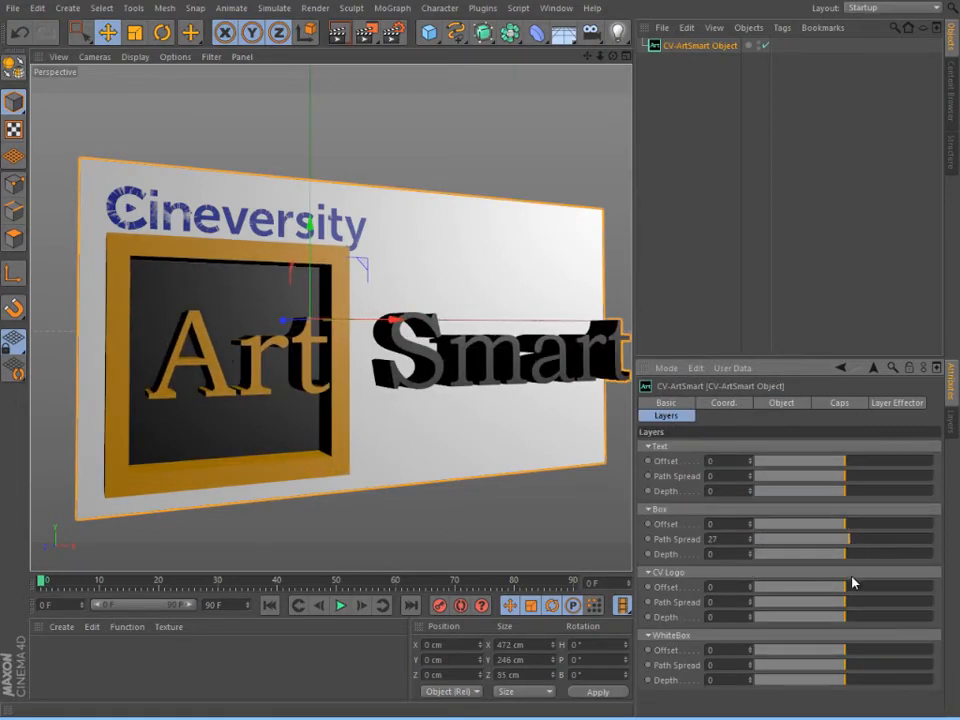
{"action": "left_click_drag", "start_coordinate": [760, 587], "coordinate": [843, 587]}
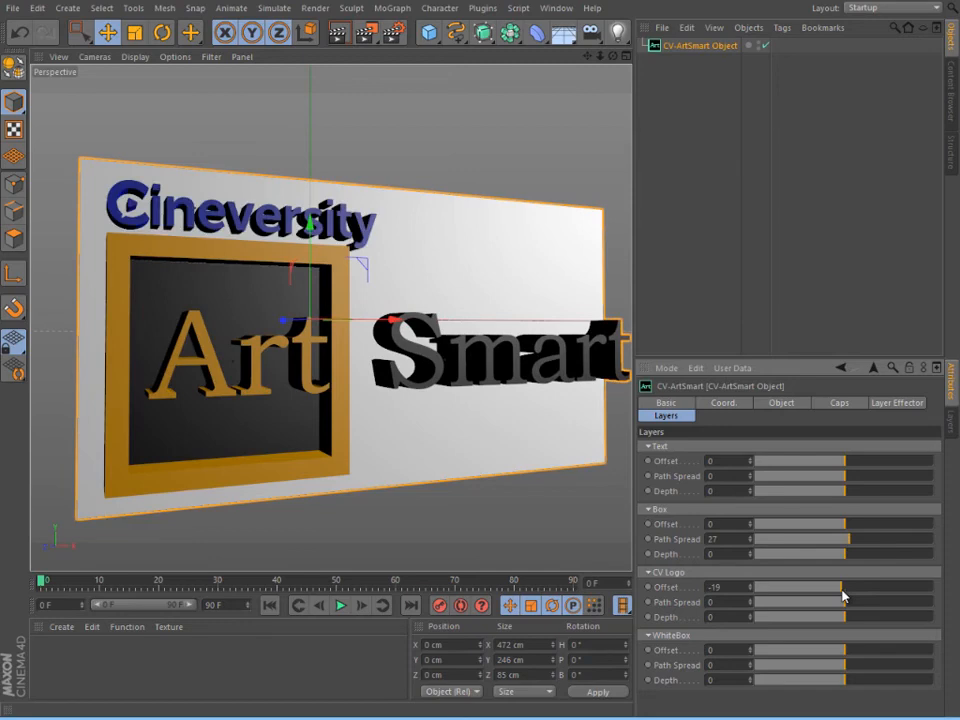